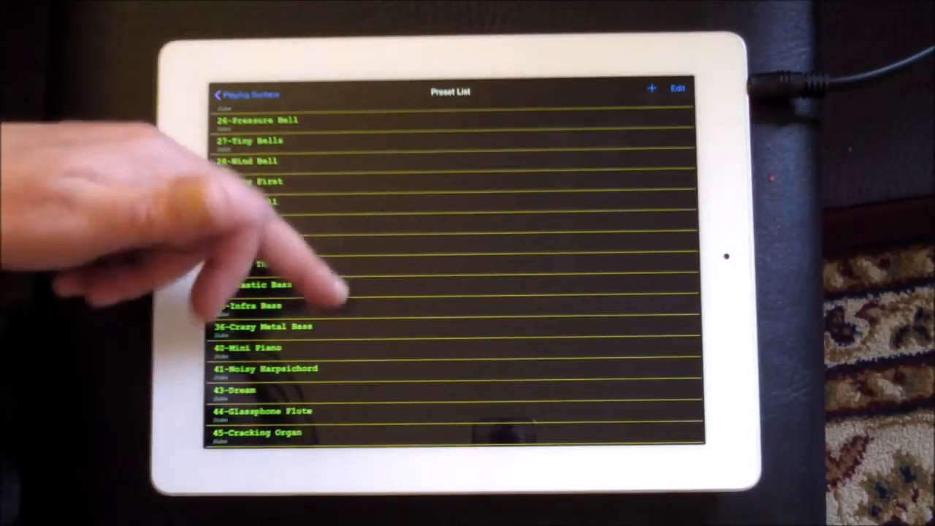
# Scroll the preset list to its end and back to the top, selecting Dreamy Pad
pyautogui.scroll(-3)
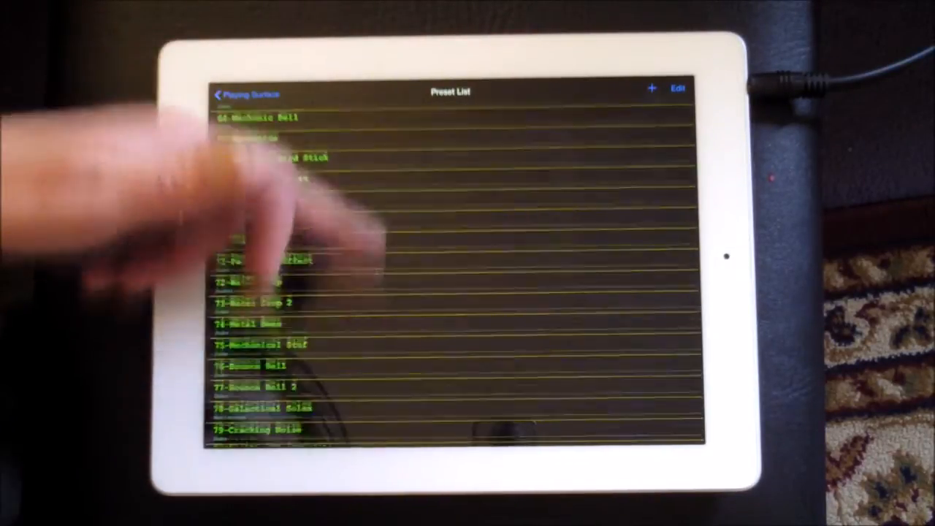
pyautogui.scroll(-3)
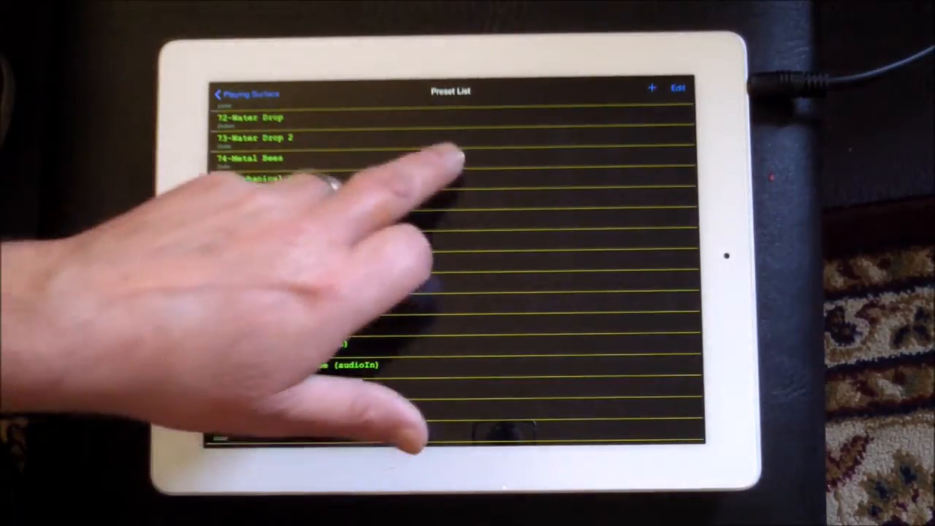
pyautogui.scroll(-3)
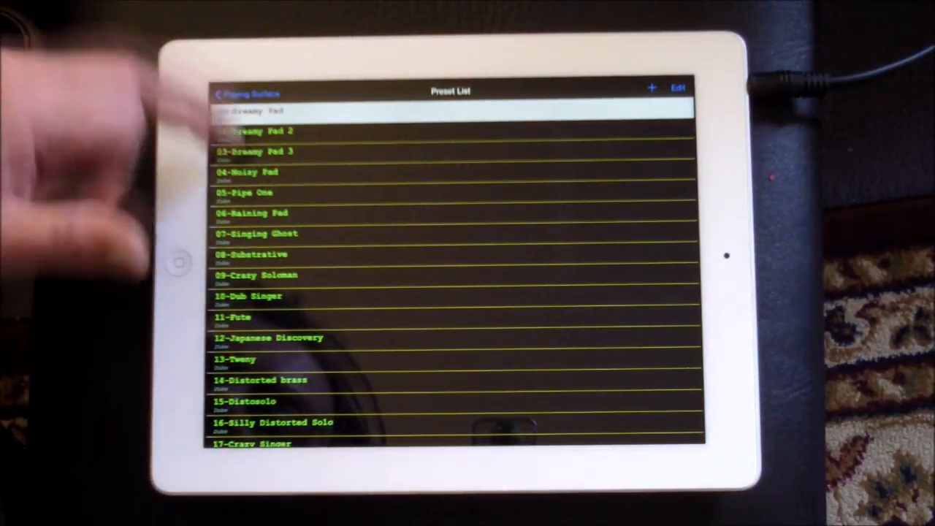
# Load the 04-Noisy Pad preset onto the playing surface
pyautogui.click(249, 172)
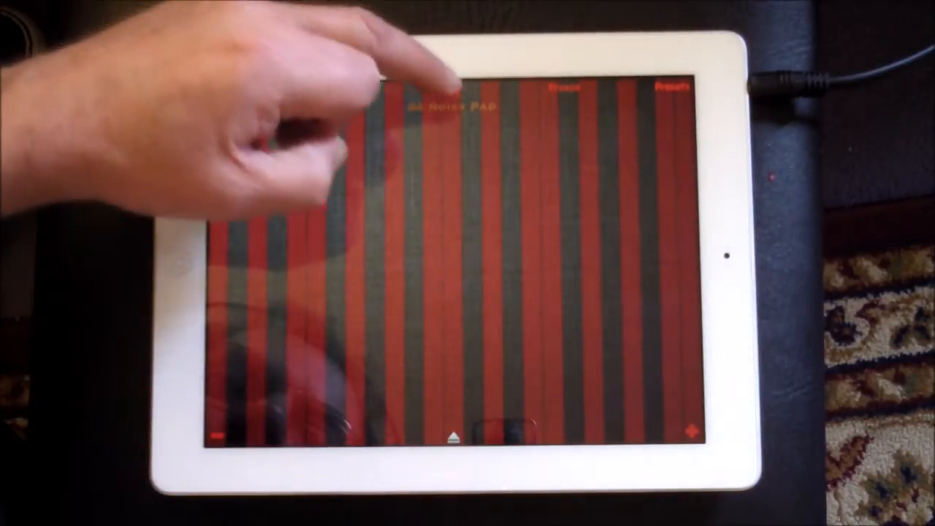
pyautogui.click(453, 153)
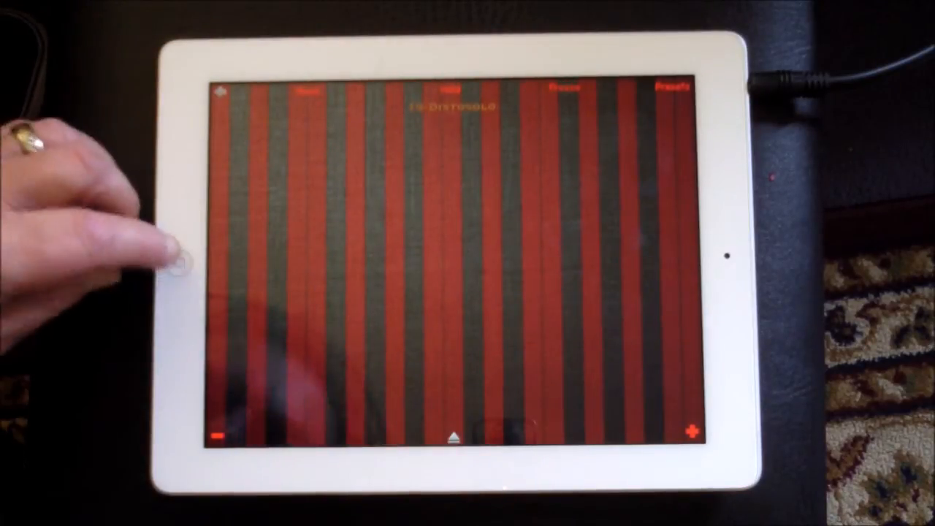
# Go to the iOS Home Screen and launch the Alchemy app
pyautogui.click(178, 262)
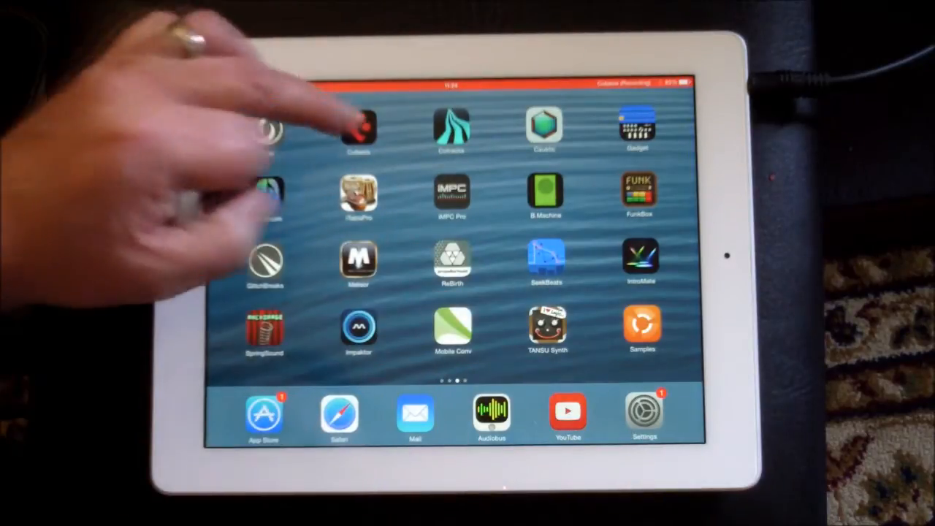
pyautogui.click(358, 127)
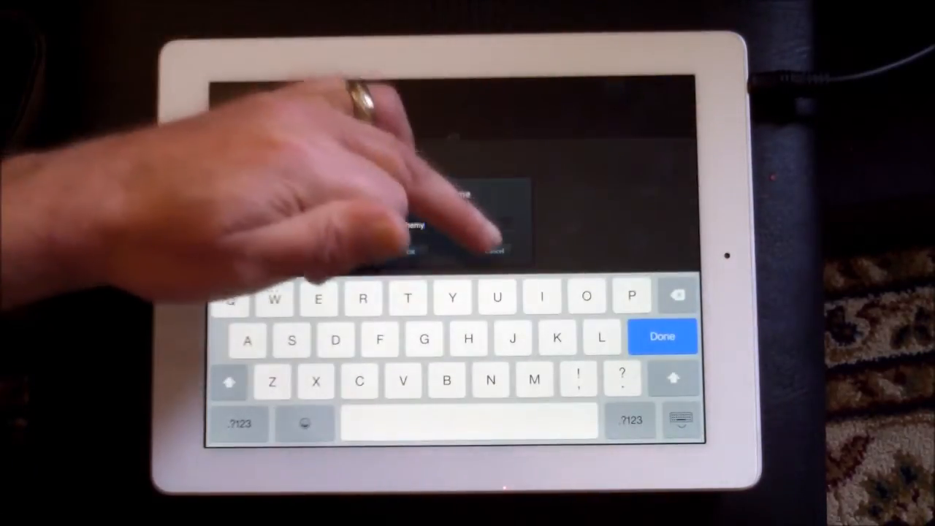
# Cancel Alchemy's name prompt, returning to the 15-Distosolo playing surface
pyautogui.click(661, 336)
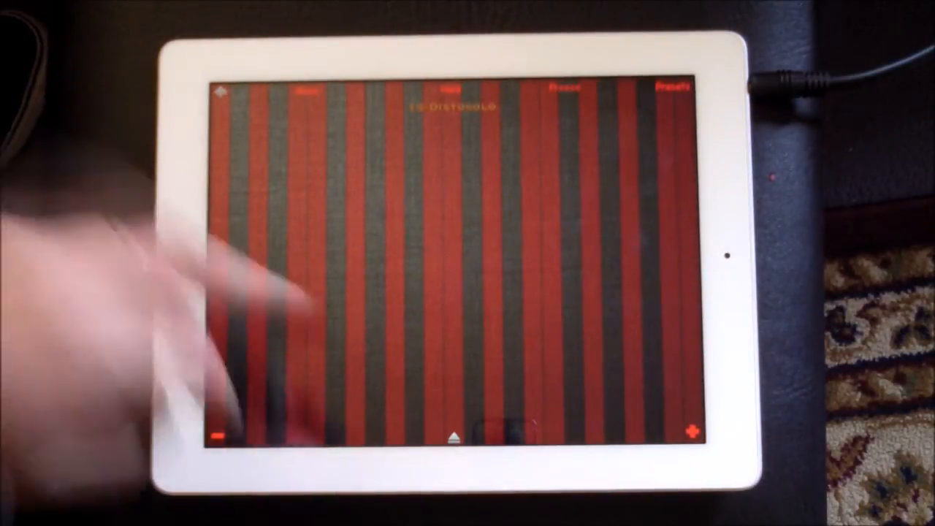
# Load the 83-Spring Filter Three (audioIn) preset from further down the preset list
pyautogui.click(675, 94)
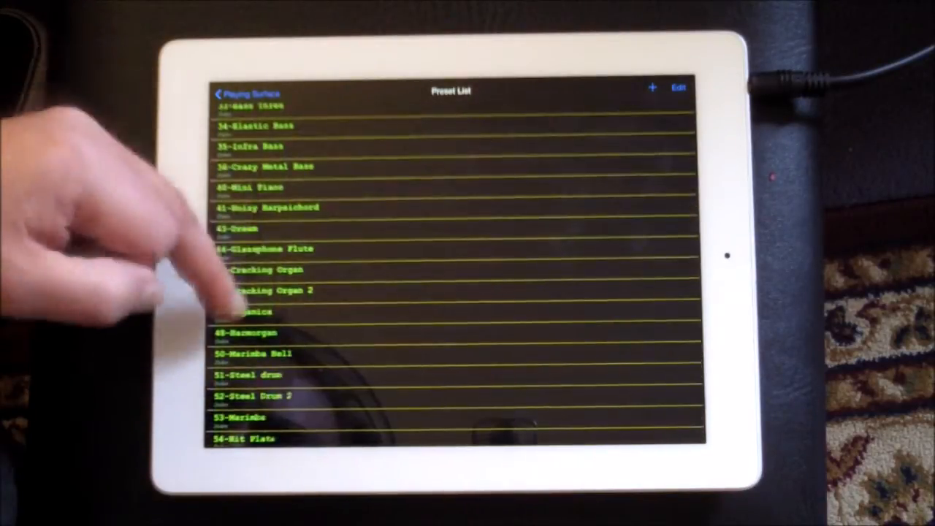
pyautogui.scroll(-3)
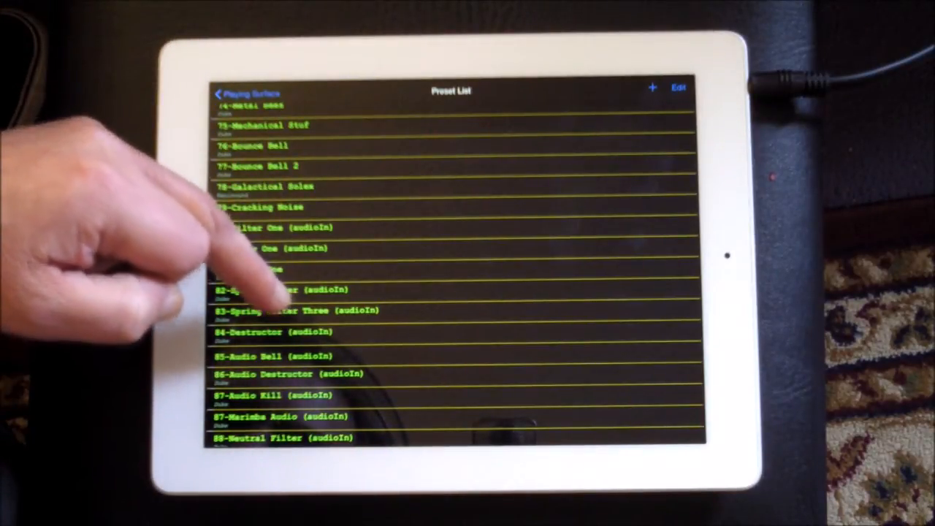
pyautogui.click(292, 310)
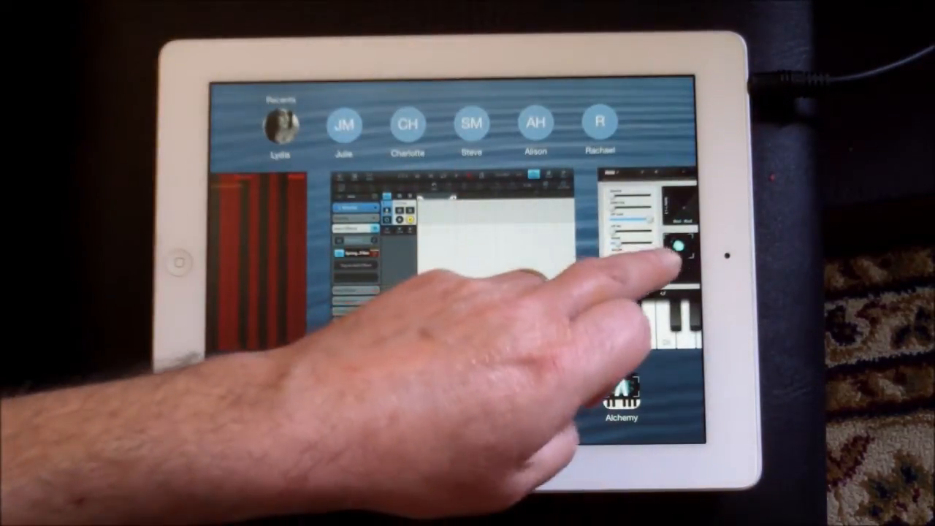
# Switch to Alchemy, then return to SpringSound and open 87-Marimba Audio (audioIn) details
pyautogui.click(620, 398)
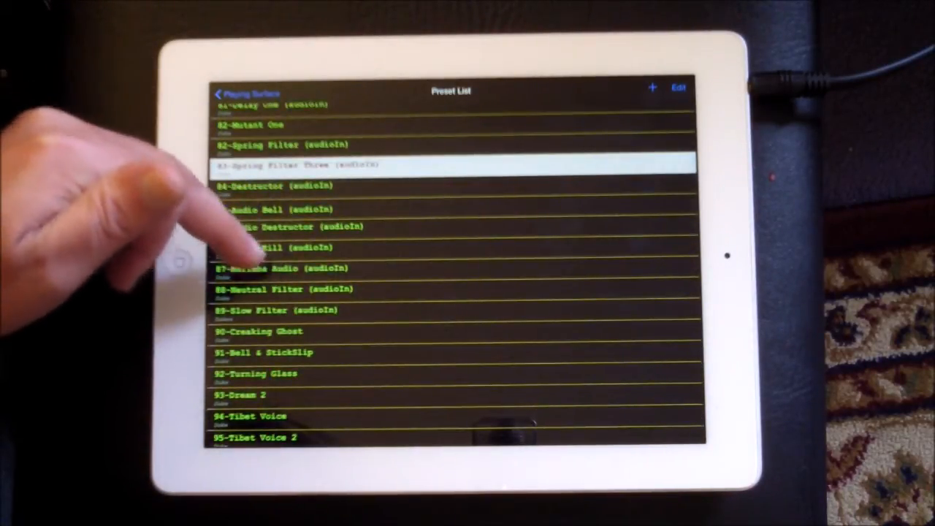
pyautogui.click(284, 268)
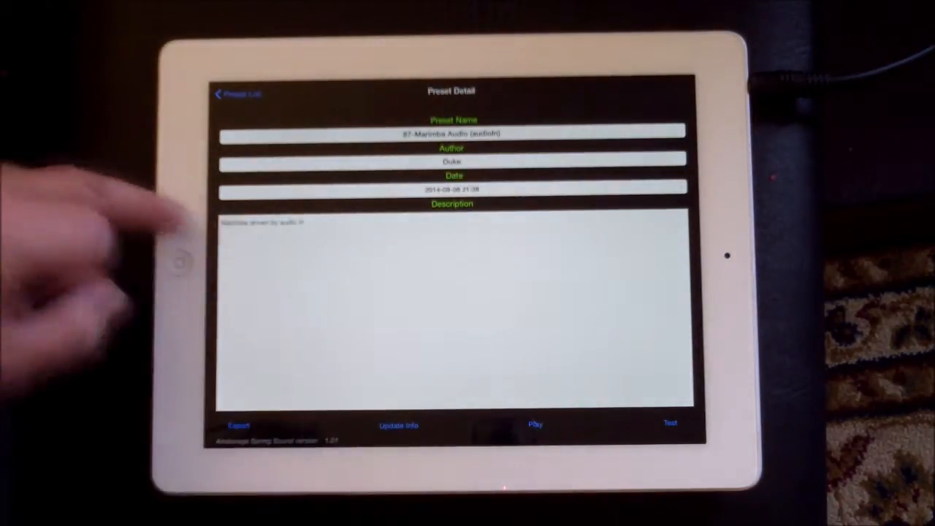
# Return from the 87-Marimba Audio details to the preset list
pyautogui.click(535, 423)
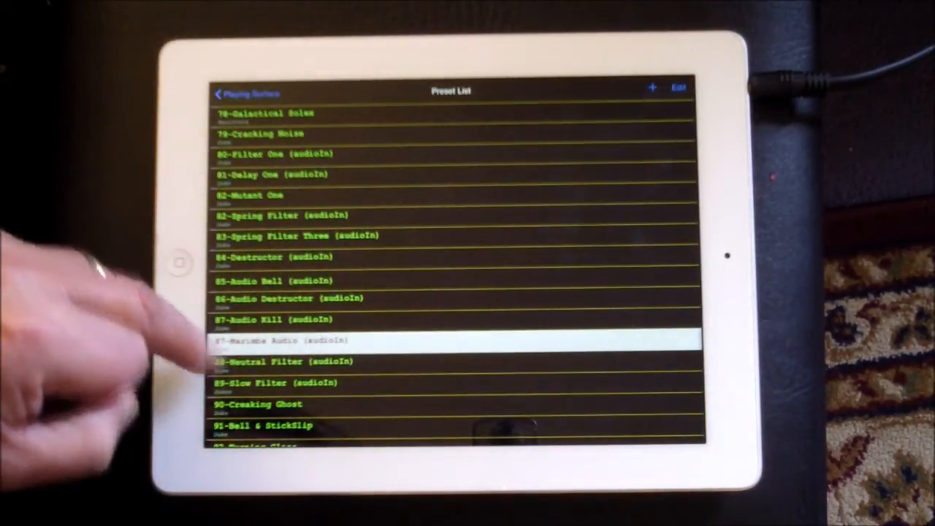
# Open the 88-Neutral Filter (audioIn) preset details and play it
pyautogui.click(277, 362)
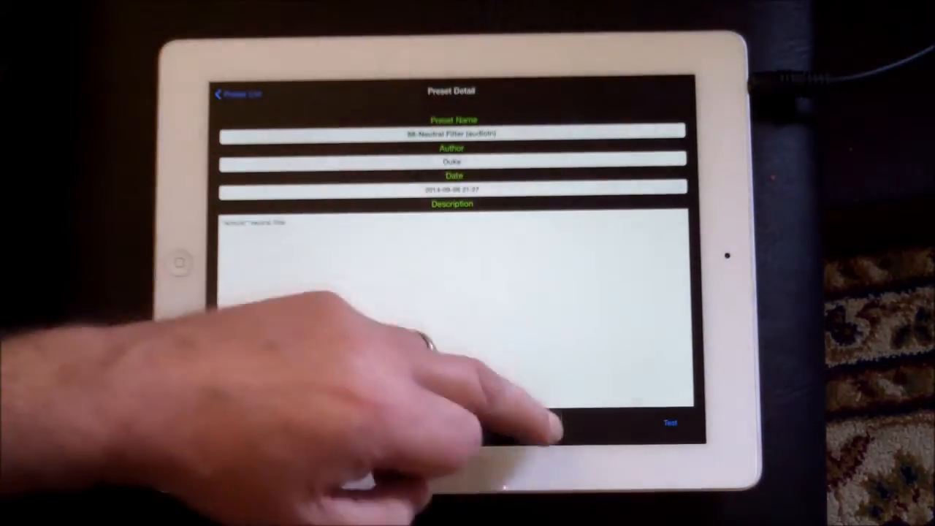
pyautogui.click(669, 422)
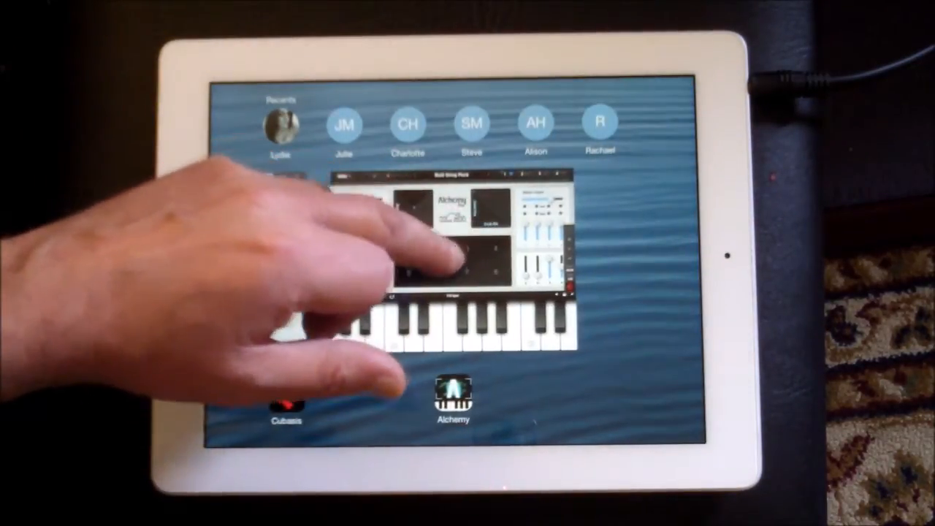
# Switch to Alchemy from the app switcher, ending on SpringSound's Spring Engine menu
pyautogui.click(453, 395)
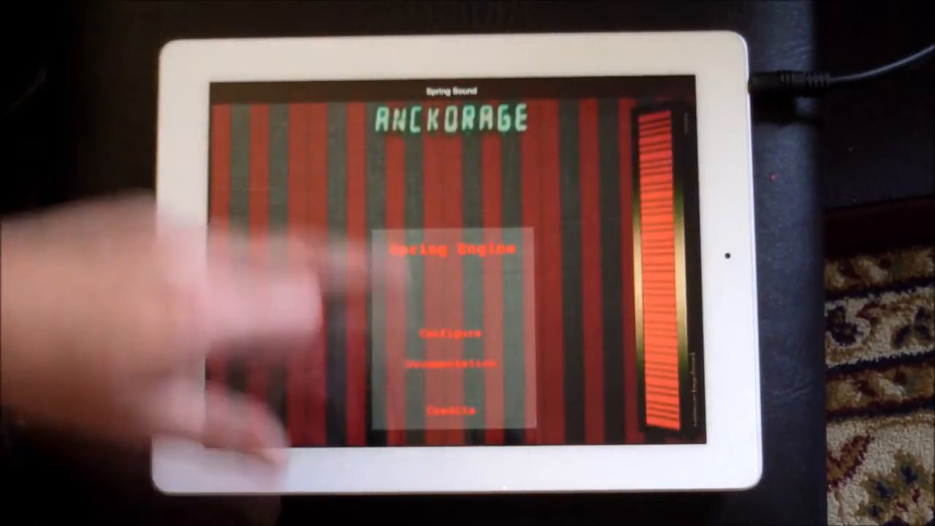
# Set Copper Balls to 1 in the engine configuration, then return to the menu
pyautogui.click(449, 333)
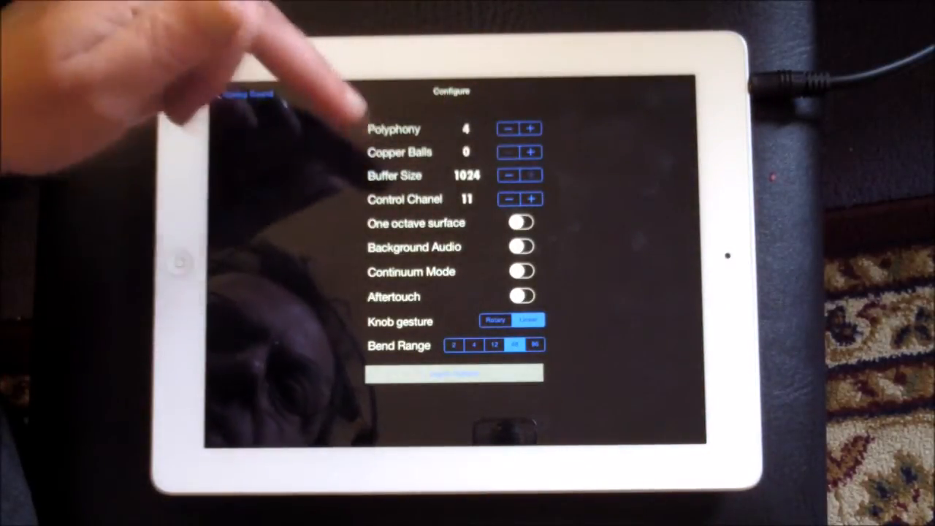
pyautogui.click(533, 152)
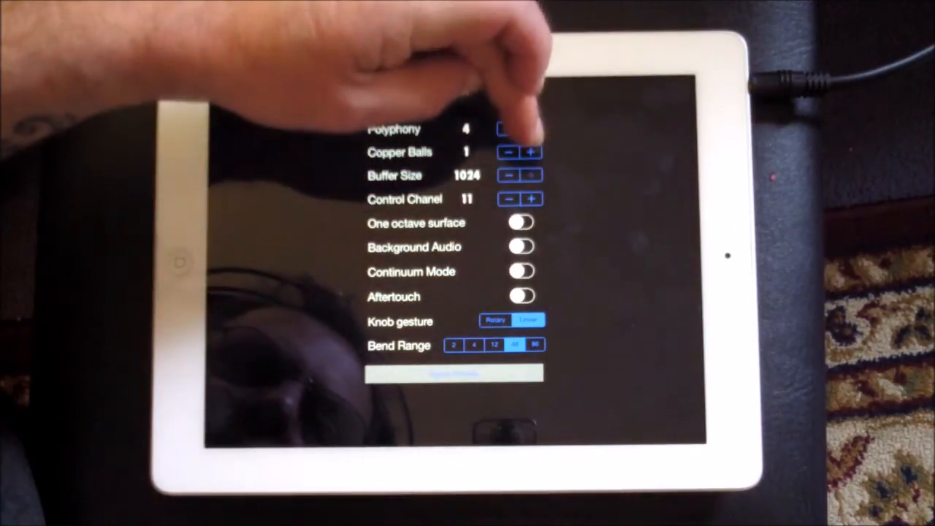
pyautogui.click(532, 152)
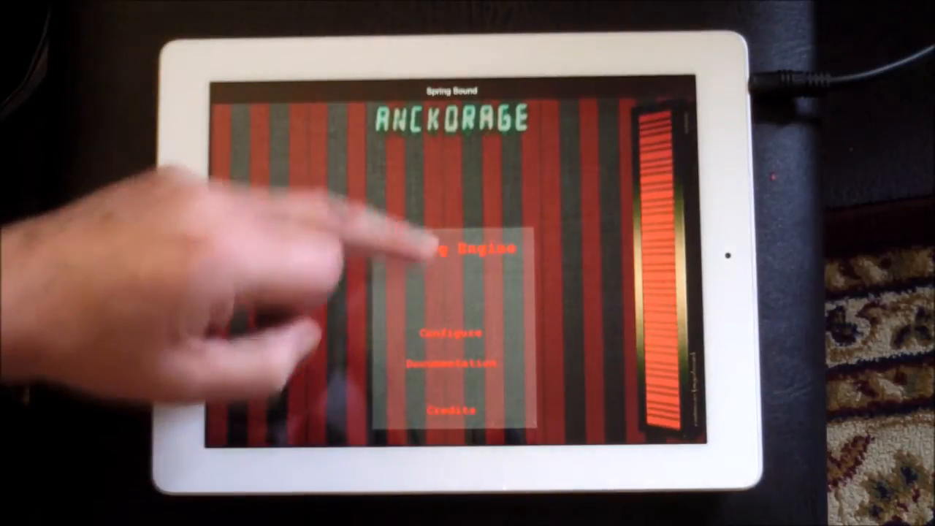
# Close the Spring Engine menu to return to the playing surface
pyautogui.click(467, 249)
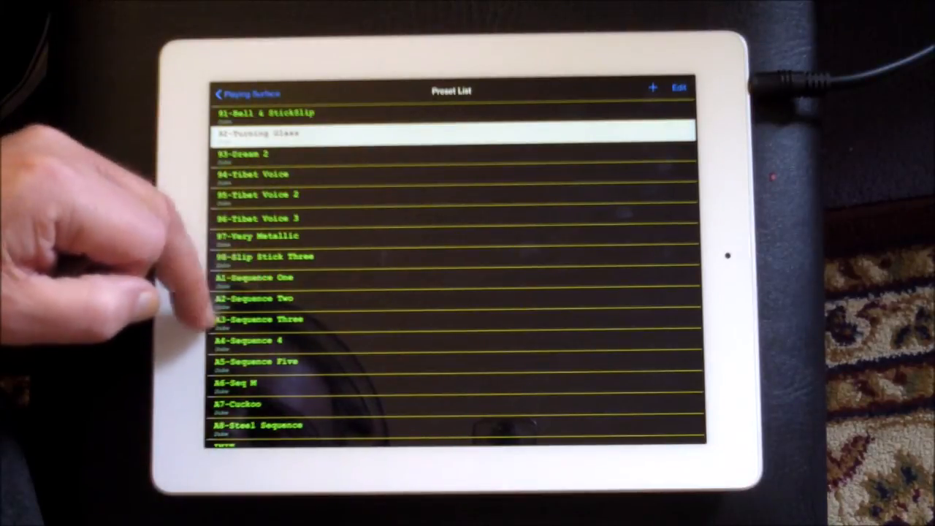
# View A3-Sequence Three's details, then load and play the A7-Cuckoo preset
pyautogui.click(256, 319)
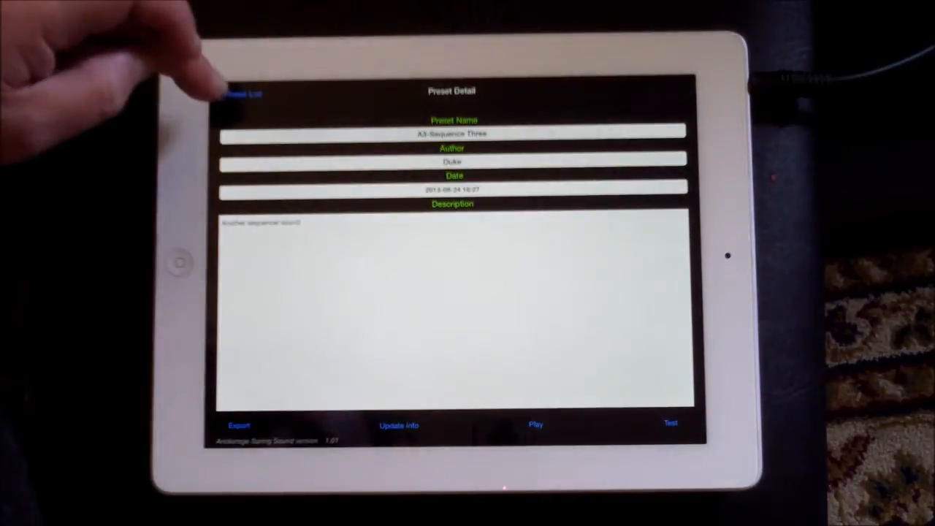
pyautogui.click(241, 94)
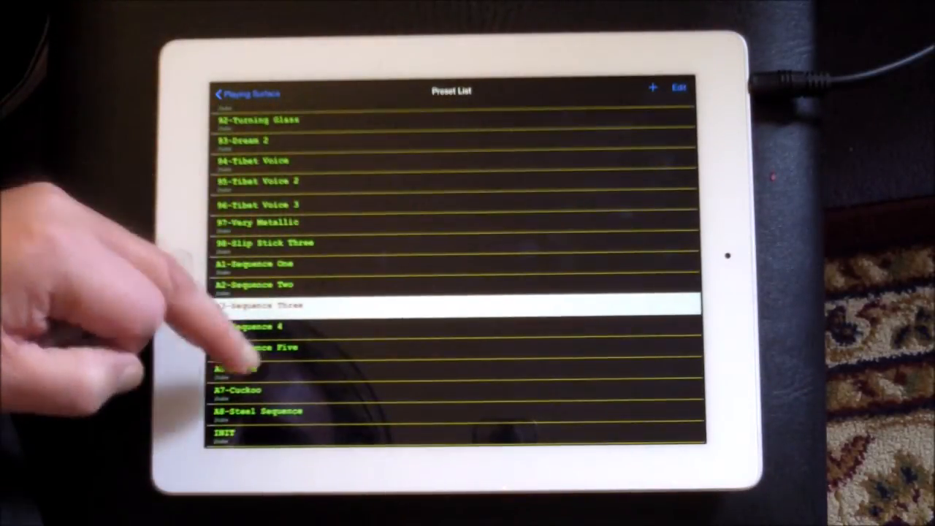
pyautogui.click(248, 389)
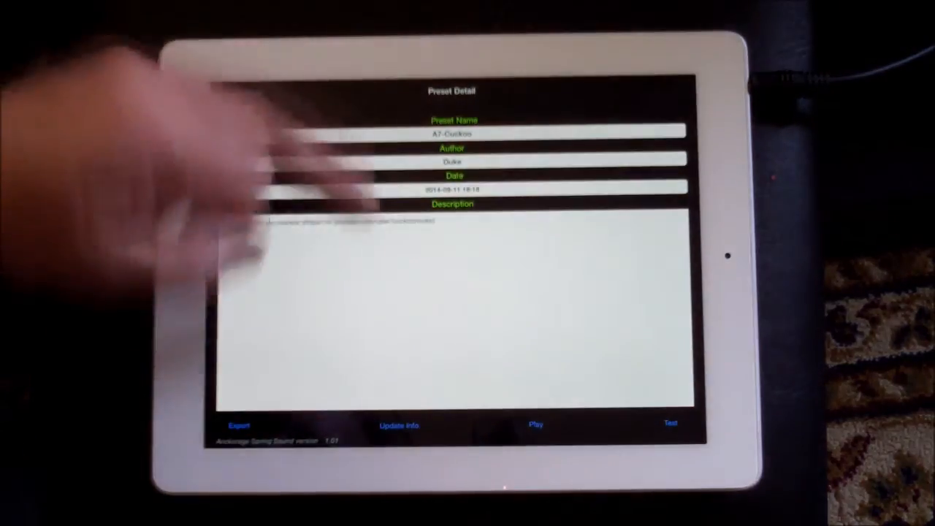
pyautogui.click(535, 424)
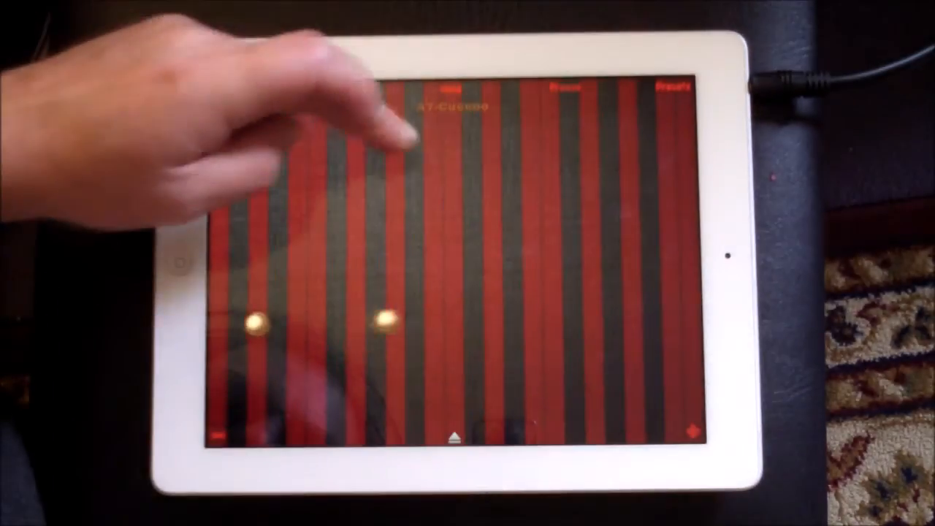